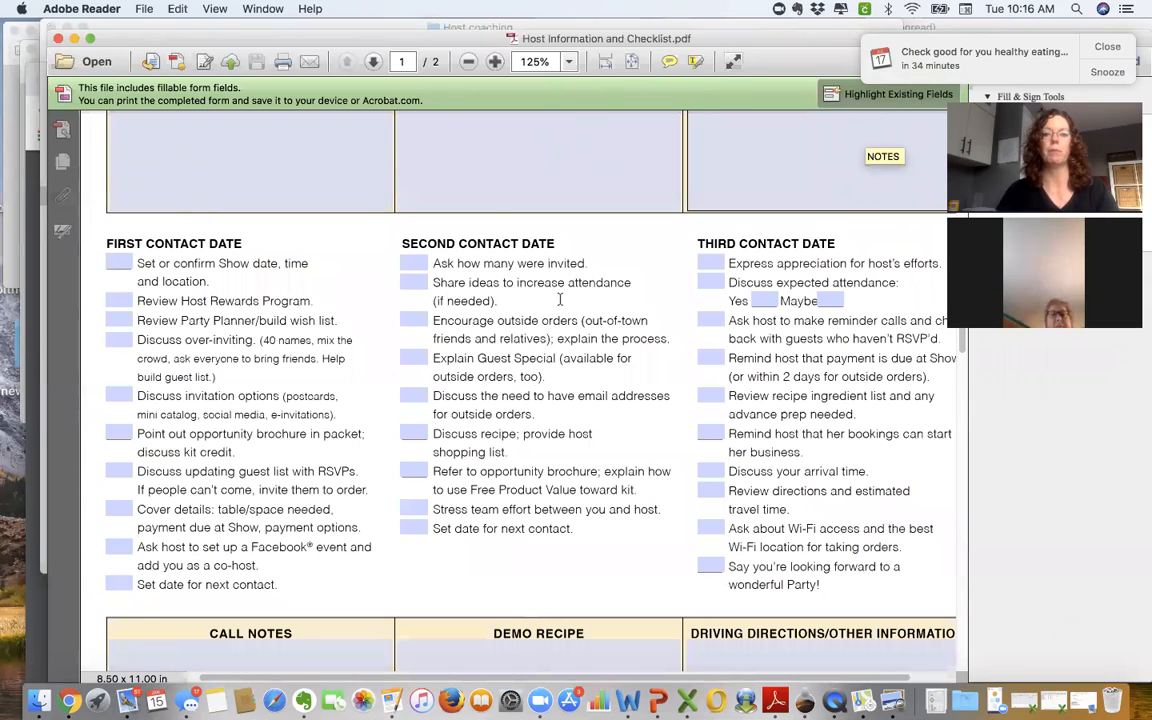
- Zoom out to 50%, then set the page magnification to 125%
{"action": "left_click", "coordinate": [570, 62]}
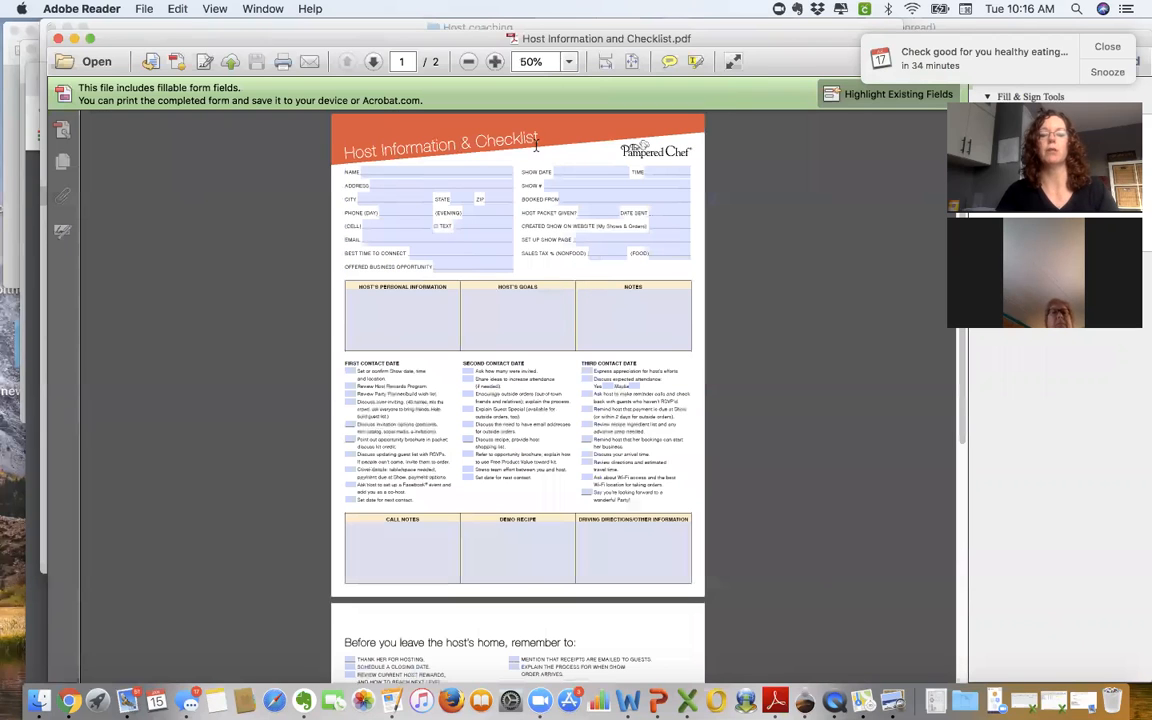
{"action": "mouse_move", "coordinate": [566, 84]}
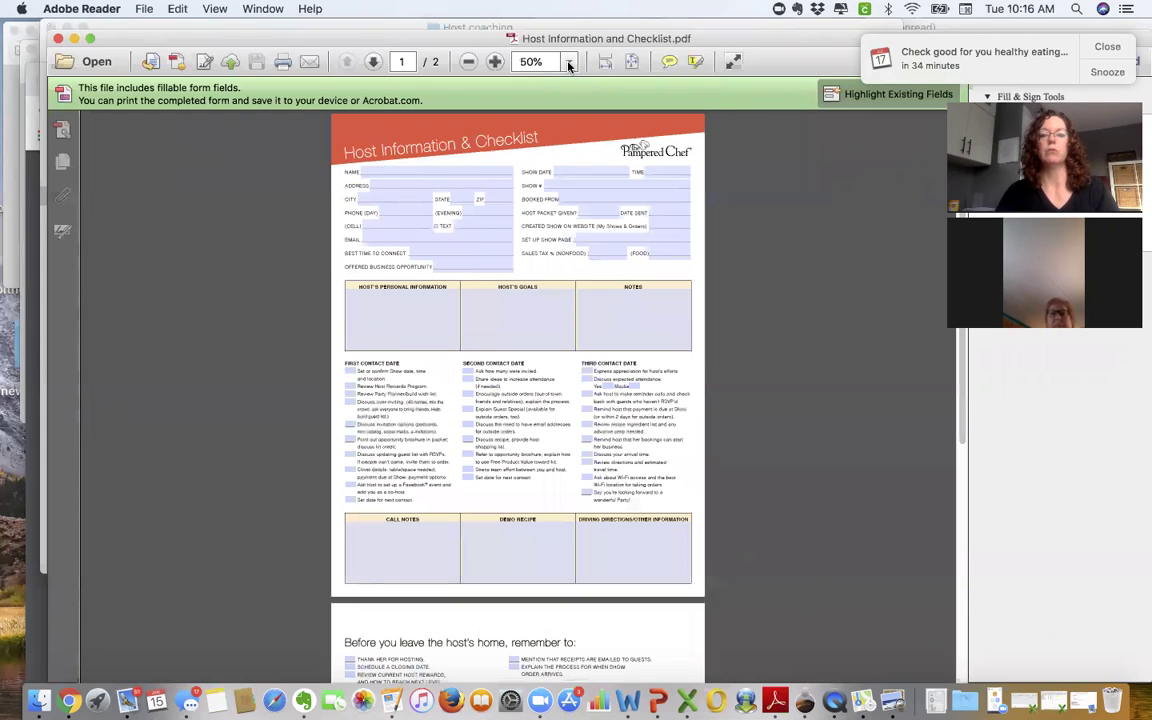
{"action": "left_click", "coordinate": [572, 60]}
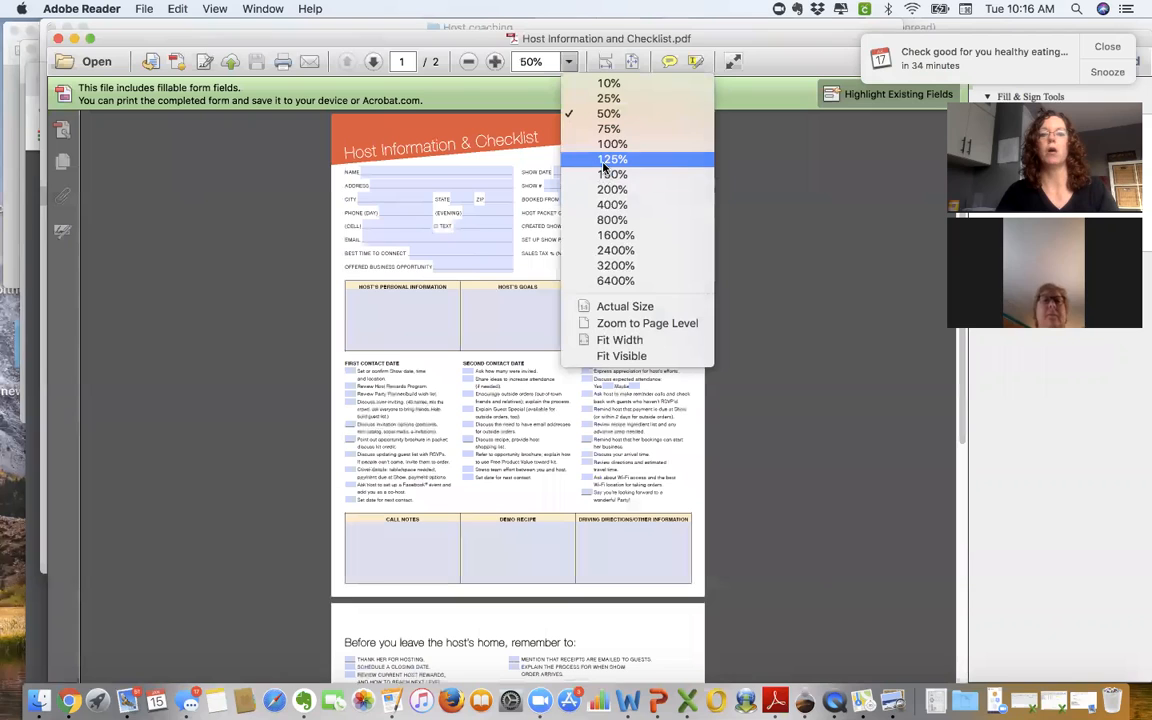
{"action": "left_click", "coordinate": [612, 160]}
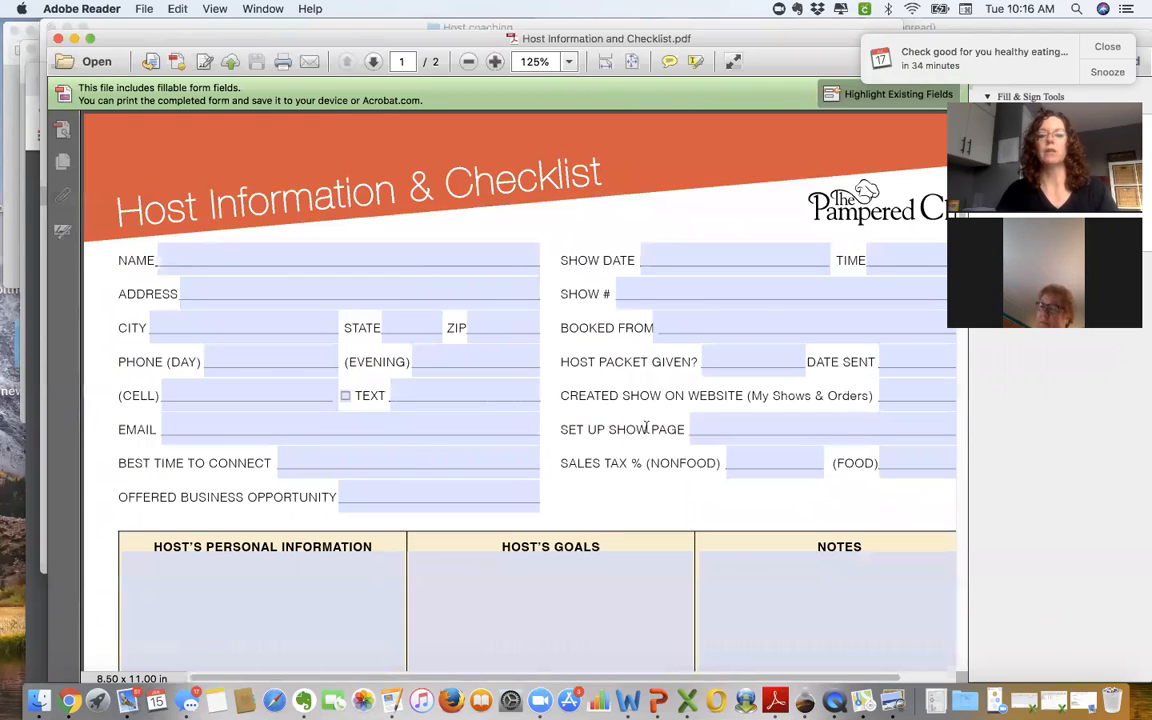
- Scroll down until the First, Second and Third Contact Date checklists are visible
{"action": "scroll", "scroll_direction": "down", "scroll_amount": 3}
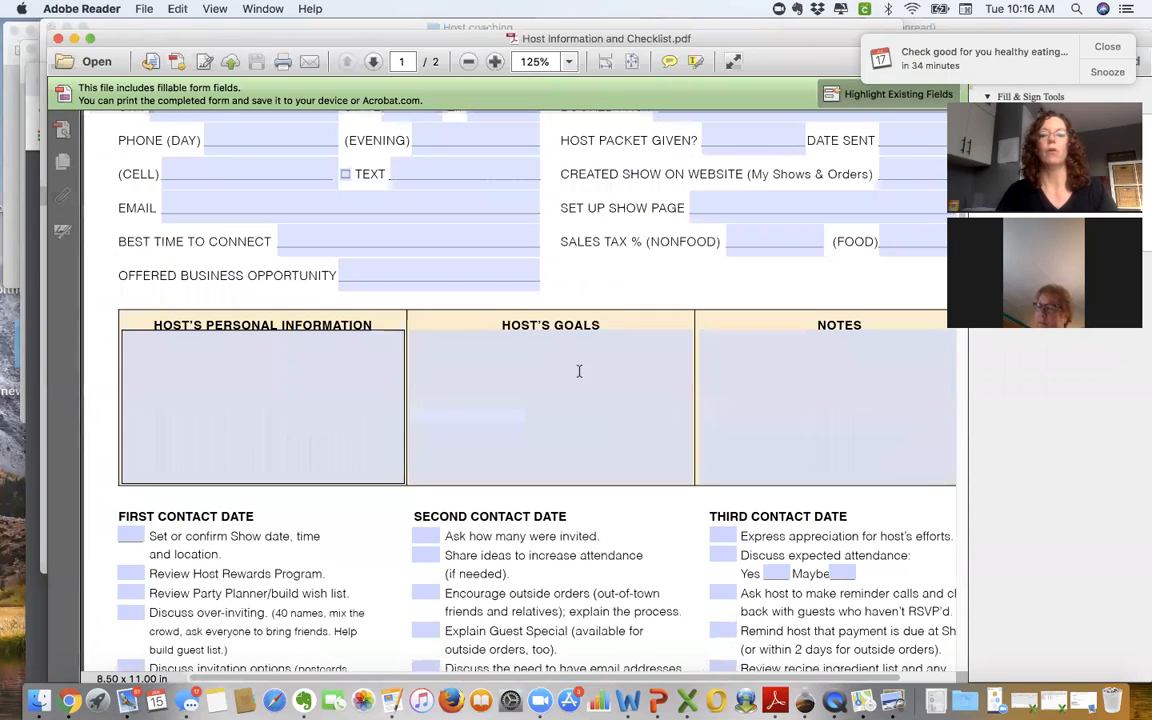
{"action": "scroll", "scroll_direction": "down", "scroll_amount": 3}
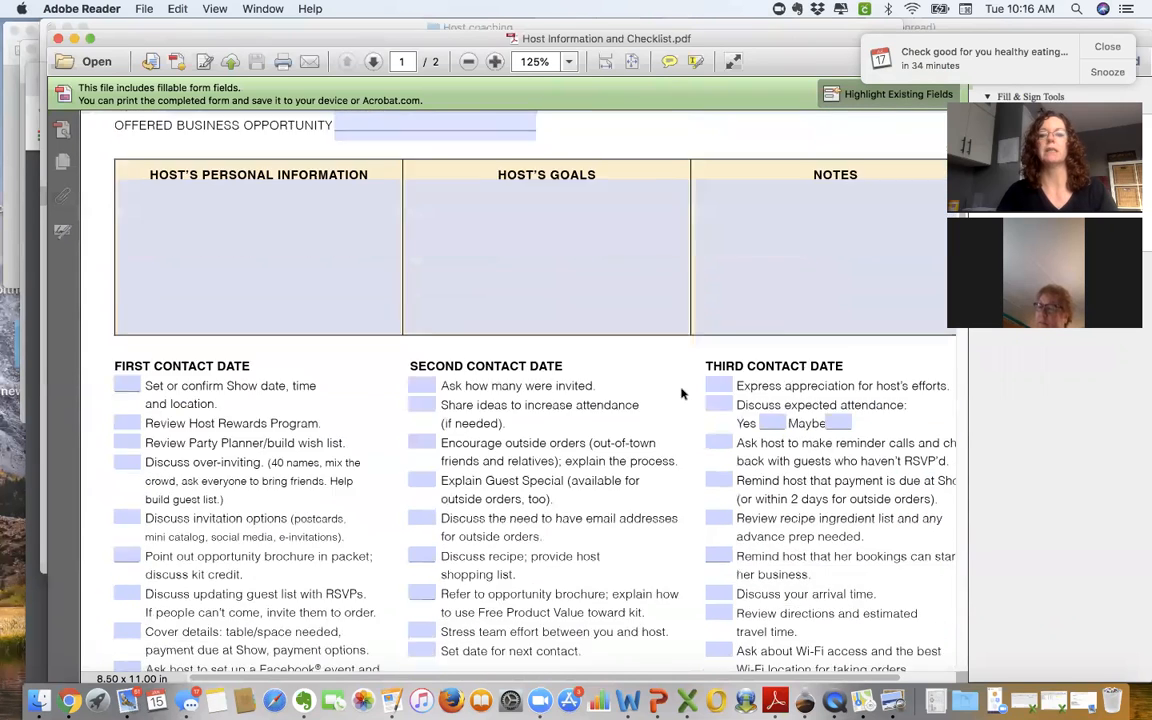
{"action": "scroll", "scroll_direction": "down", "scroll_amount": 3}
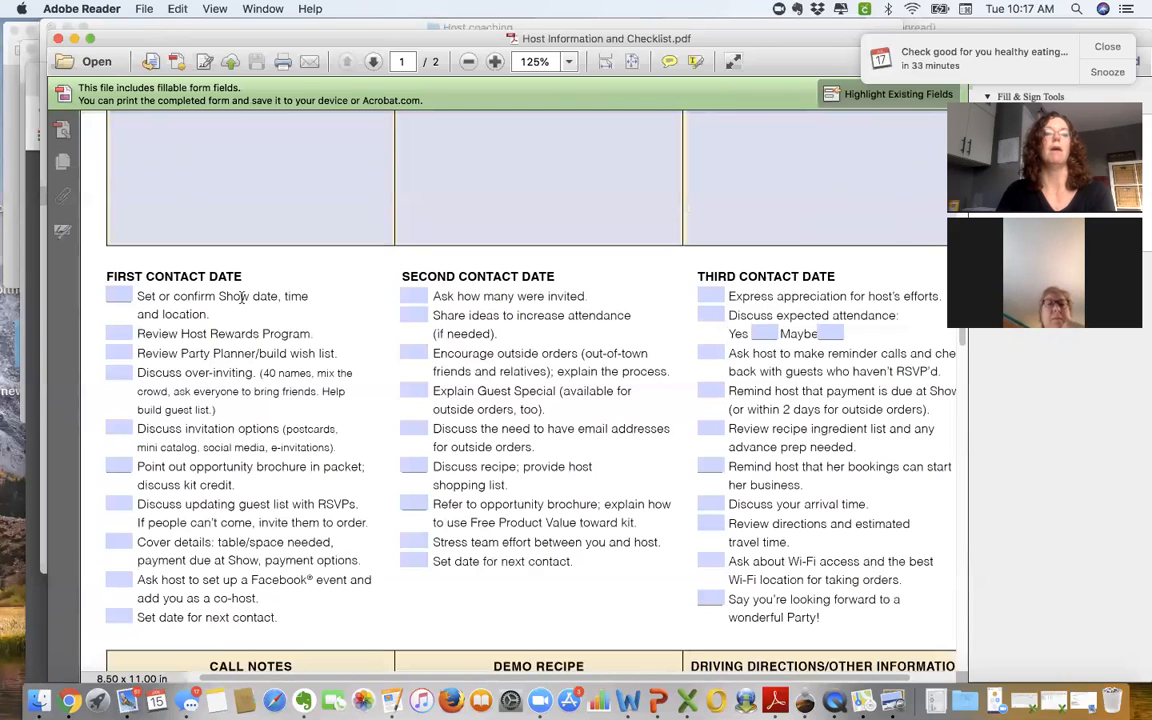
{"action": "mouse_move", "coordinate": [284, 334]}
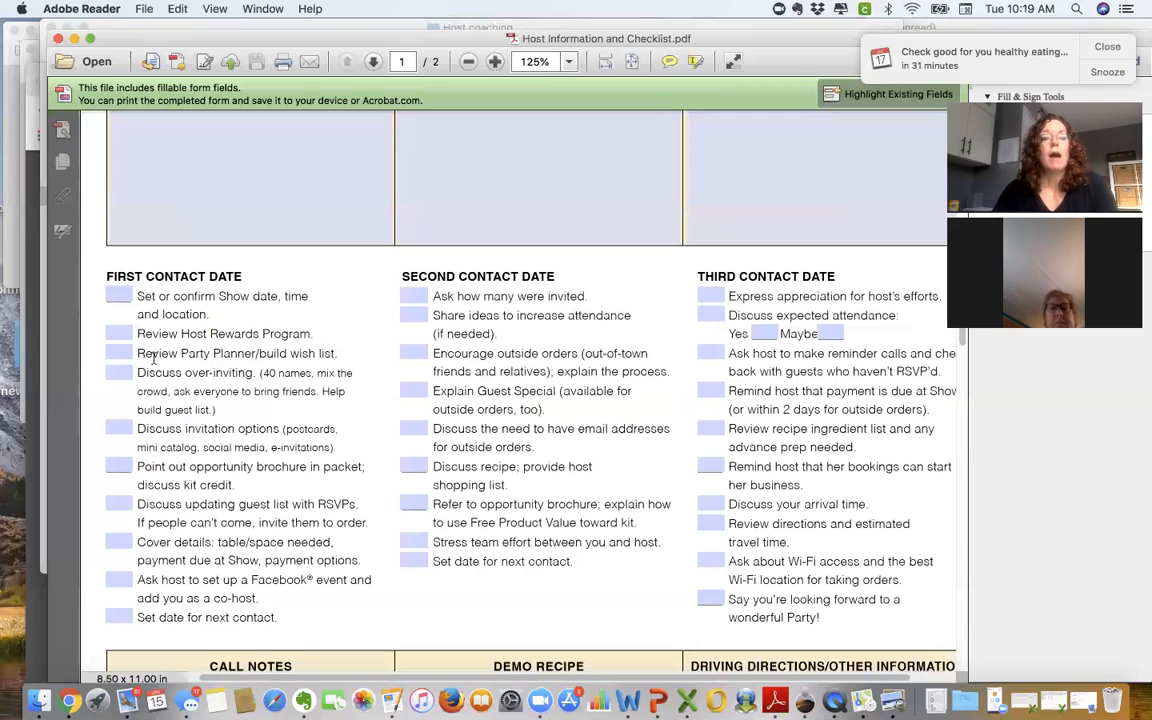
{"action": "mouse_move", "coordinate": [344, 356]}
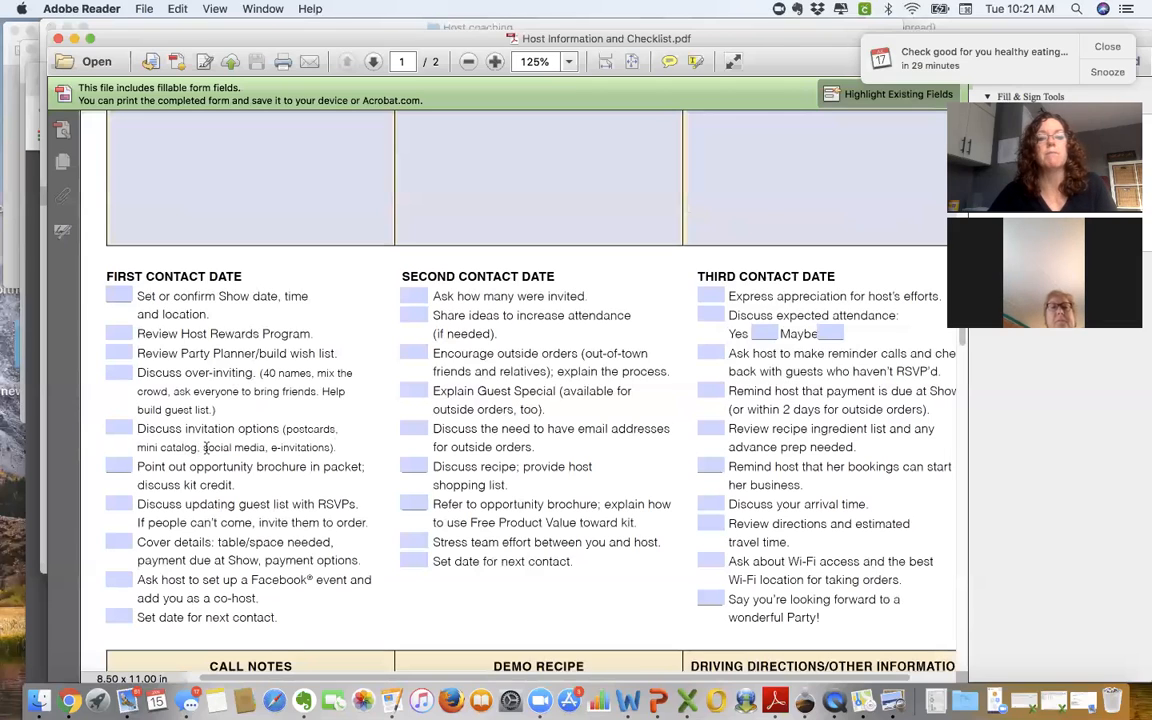
{"action": "mouse_move", "coordinate": [284, 448]}
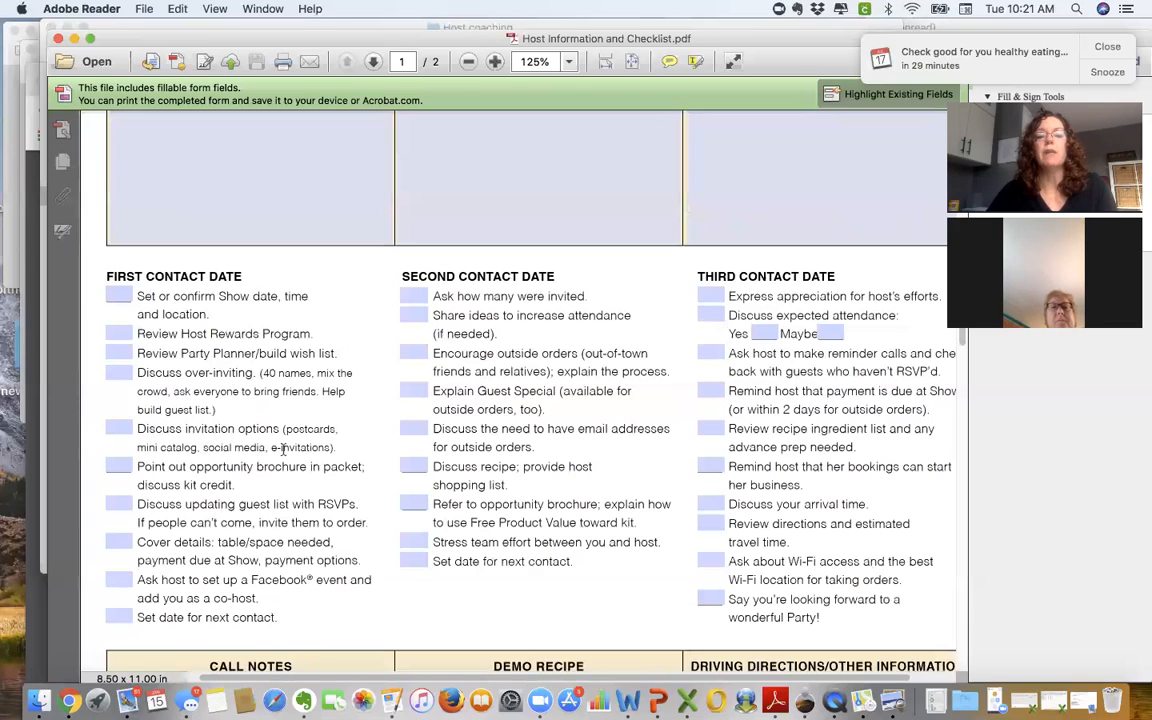
{"action": "mouse_move", "coordinate": [204, 454]}
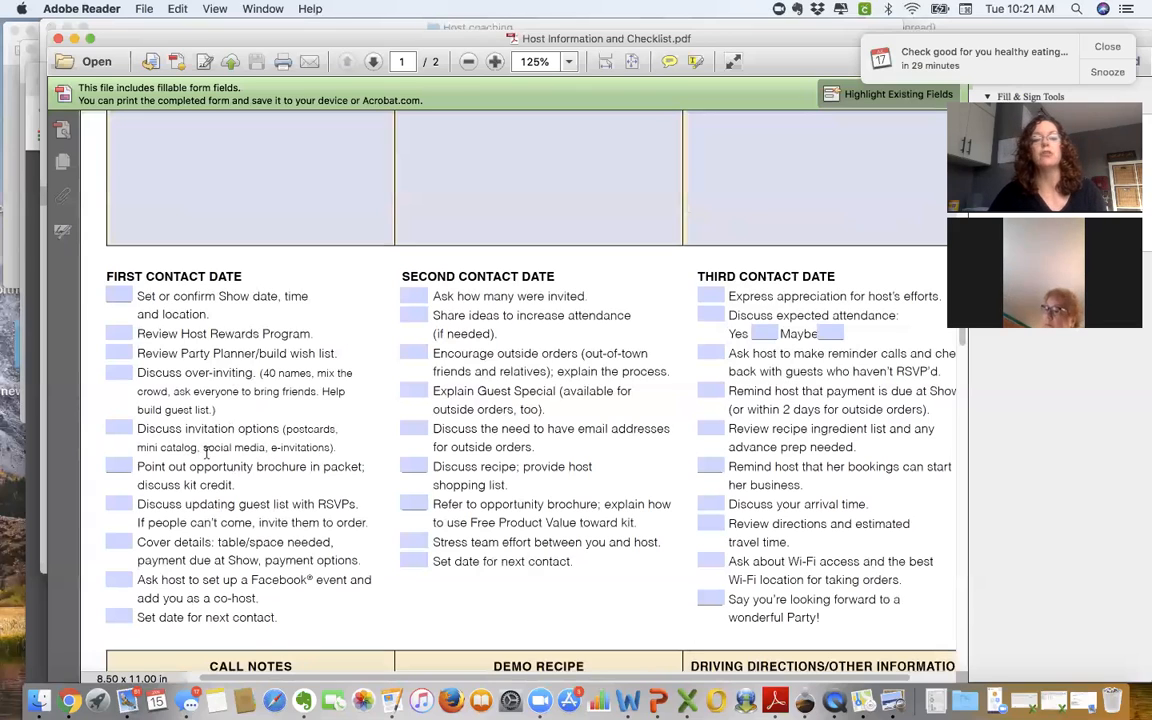
{"action": "mouse_move", "coordinate": [268, 448]}
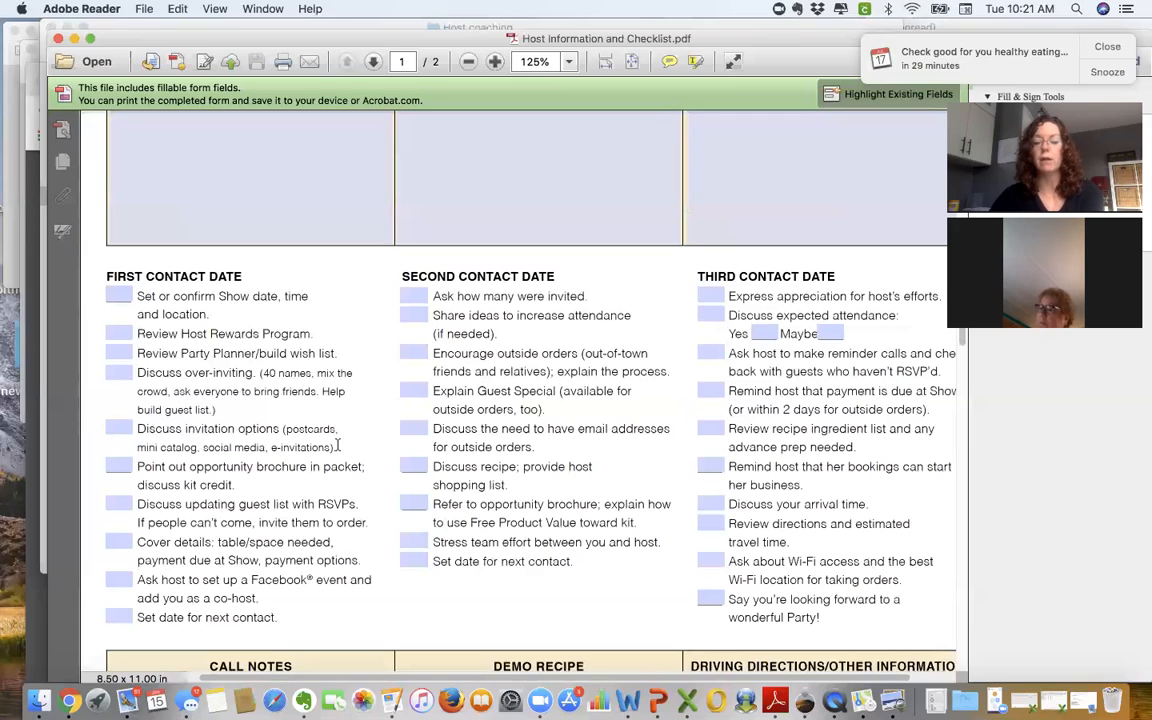
{"action": "mouse_move", "coordinate": [190, 476]}
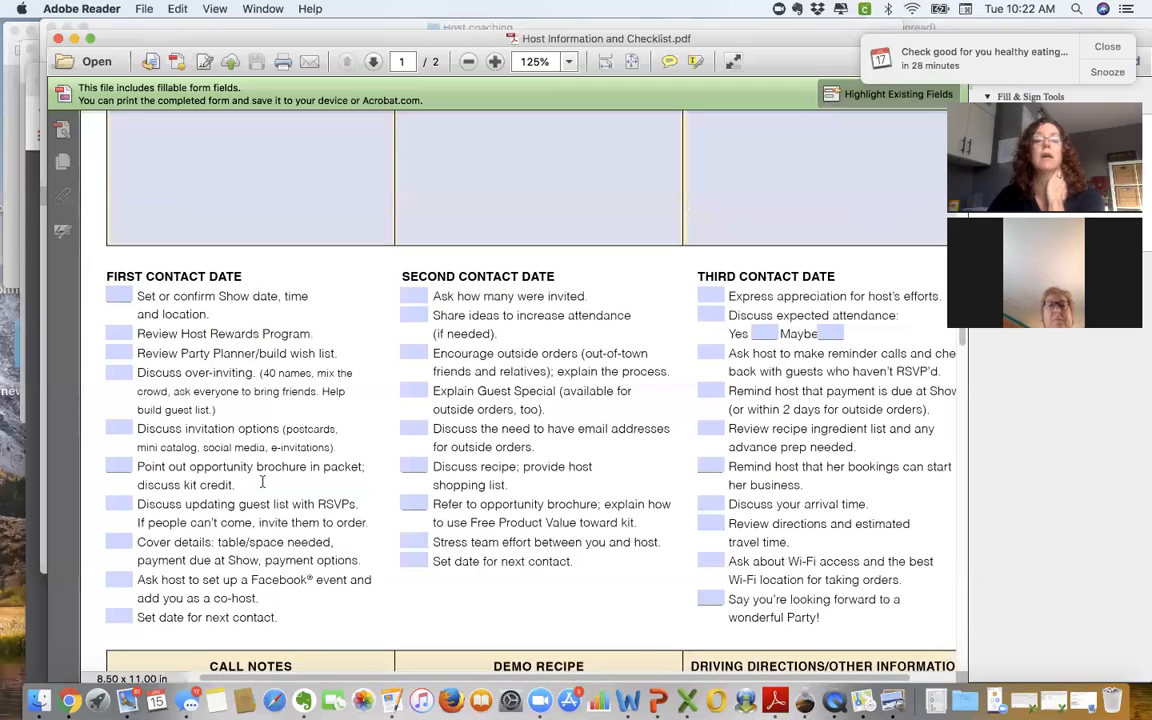
{"action": "scroll", "scroll_direction": "down", "scroll_amount": 3}
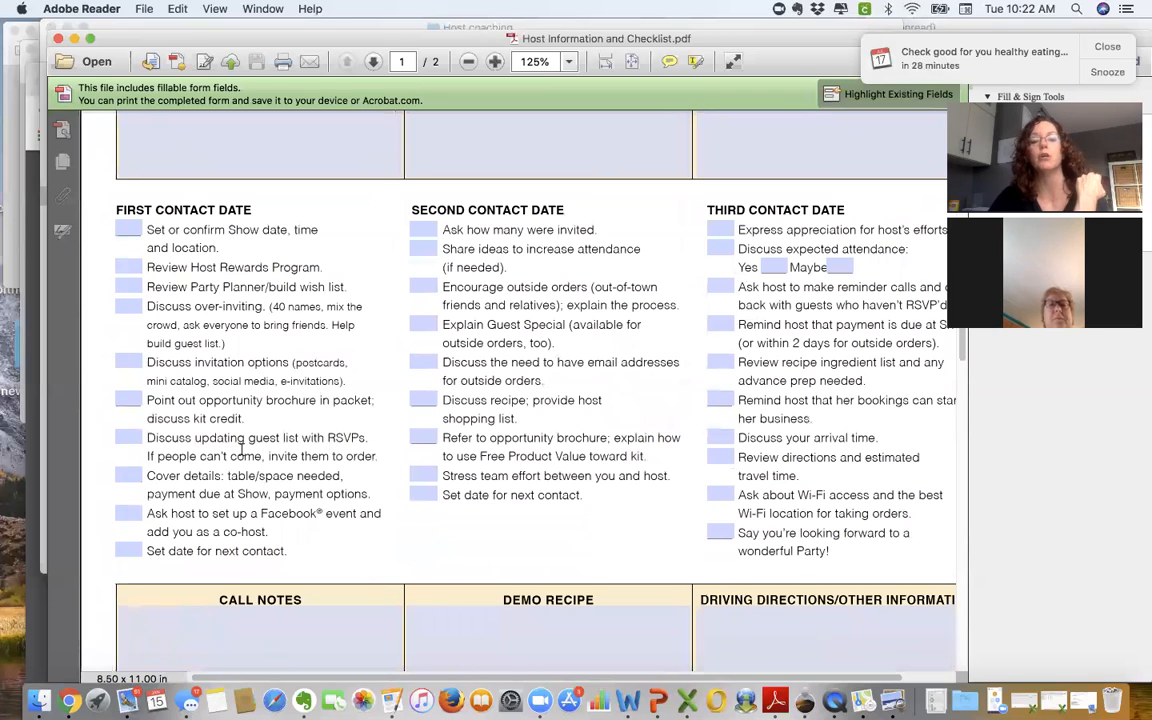
{"action": "mouse_move", "coordinate": [360, 436]}
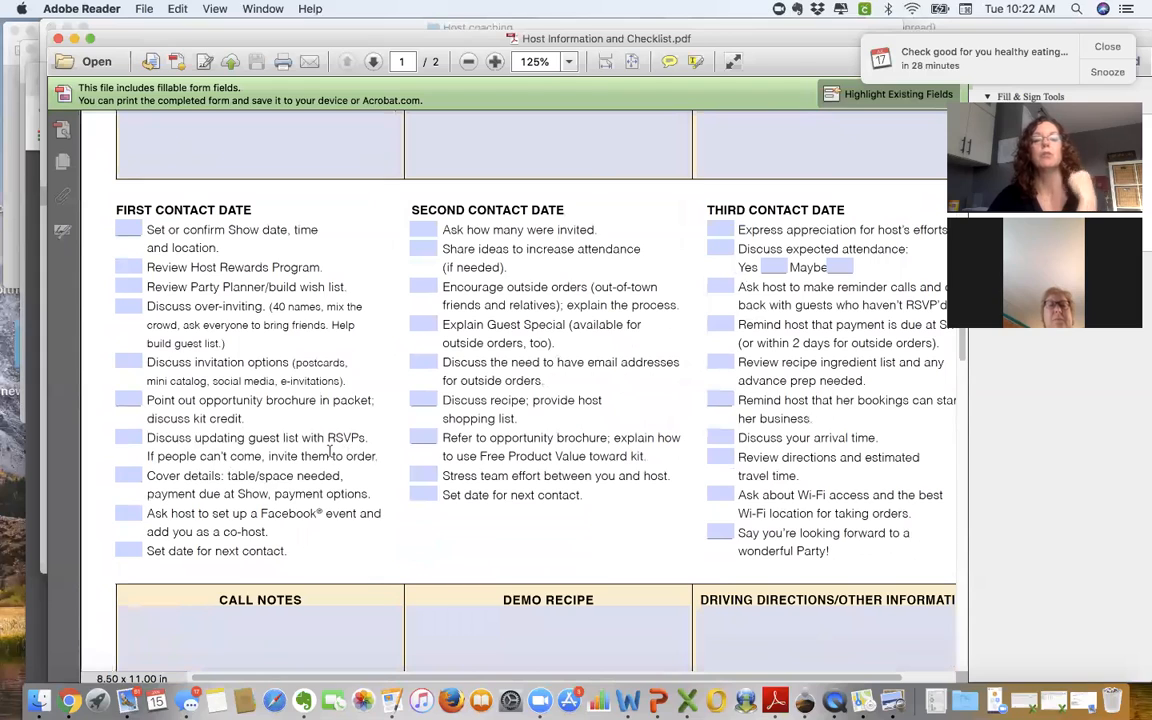
{"action": "mouse_move", "coordinate": [210, 436]}
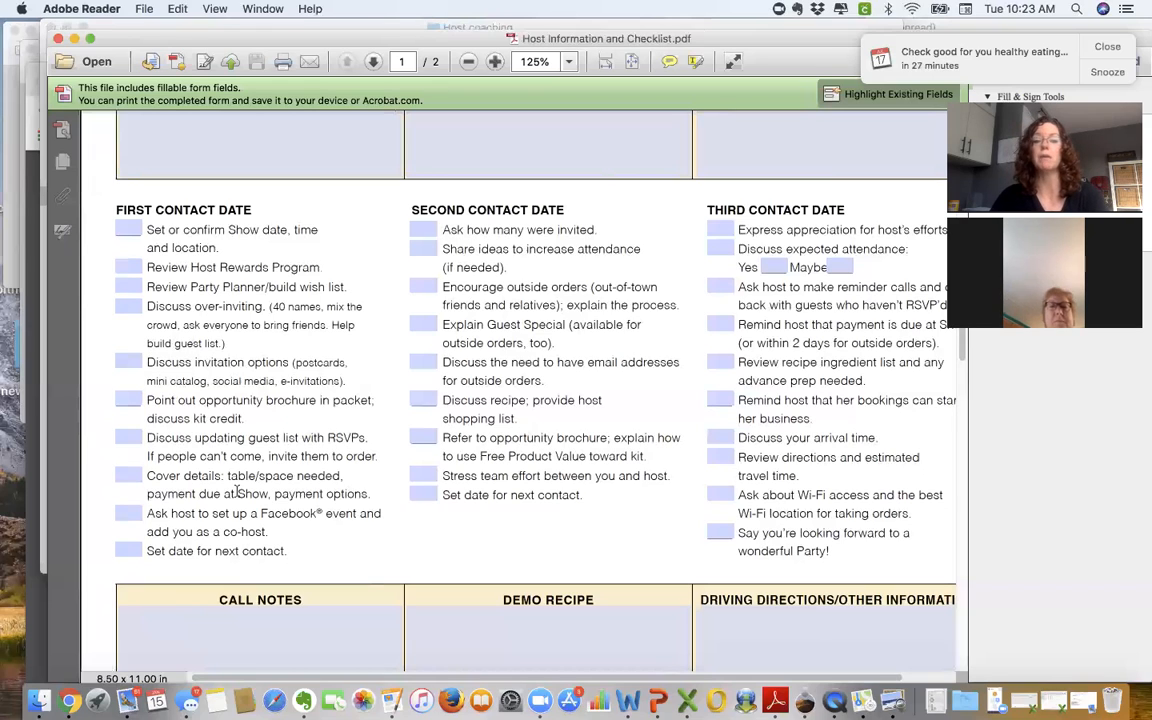
{"action": "mouse_move", "coordinate": [252, 464]}
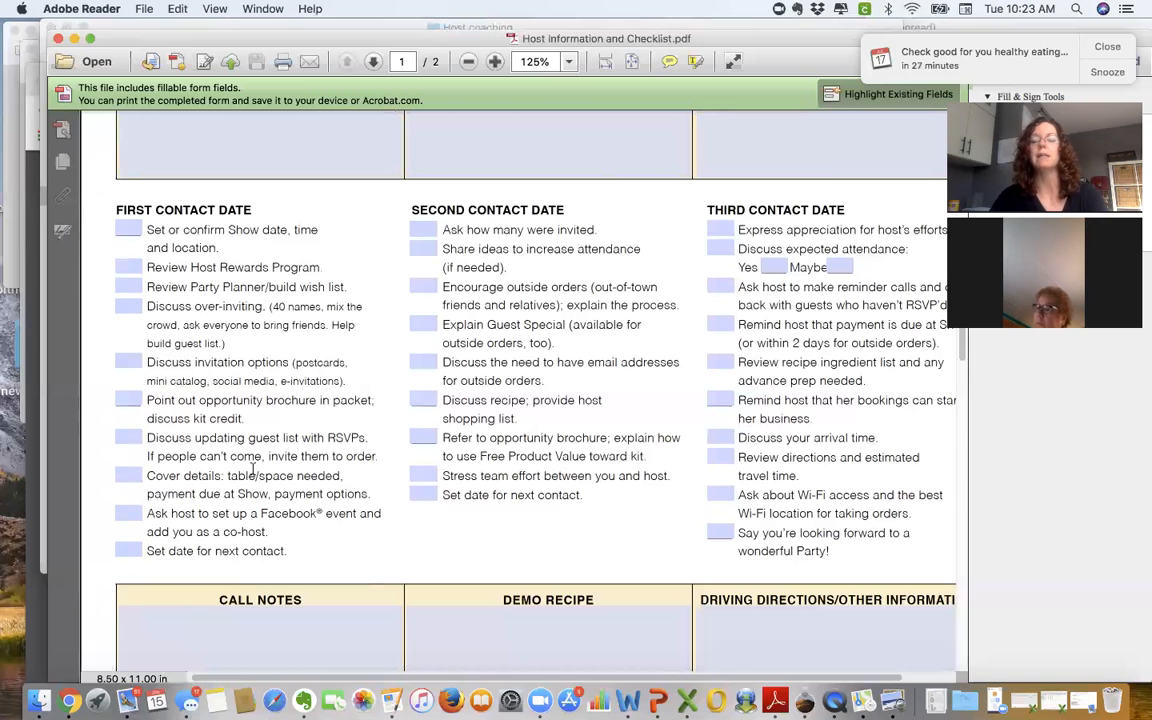
{"action": "scroll", "scroll_direction": "down", "scroll_amount": 3}
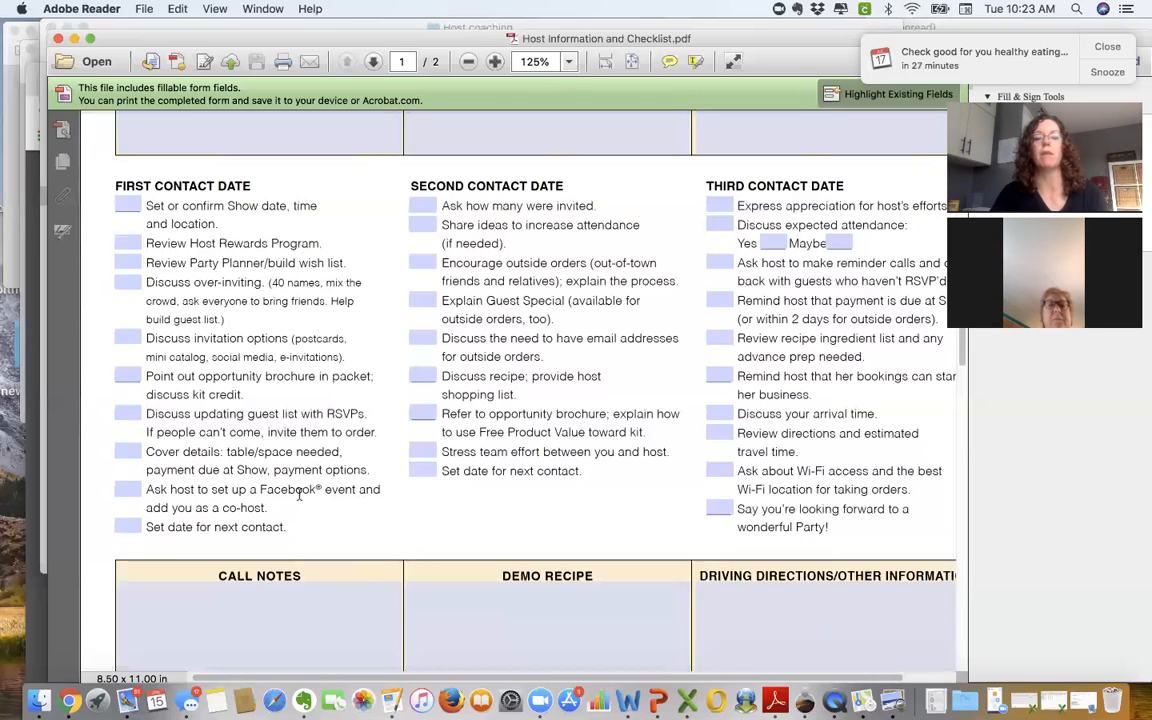
{"action": "mouse_move", "coordinate": [236, 512]}
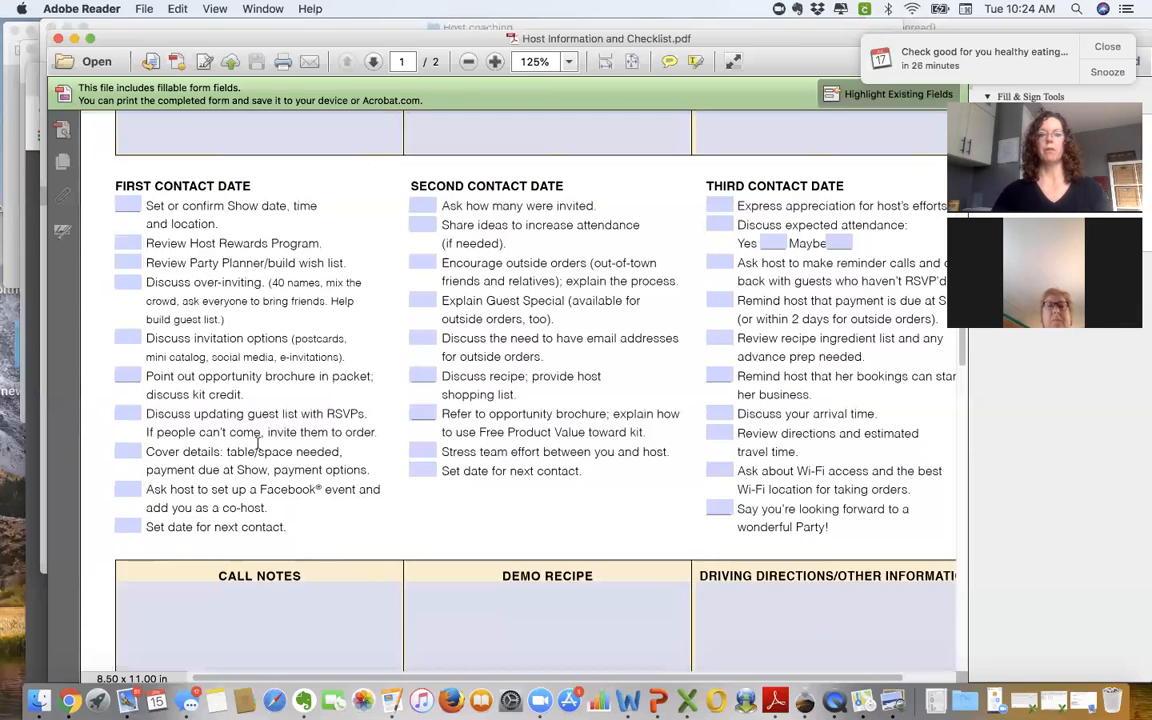
{"action": "mouse_move", "coordinate": [240, 512]}
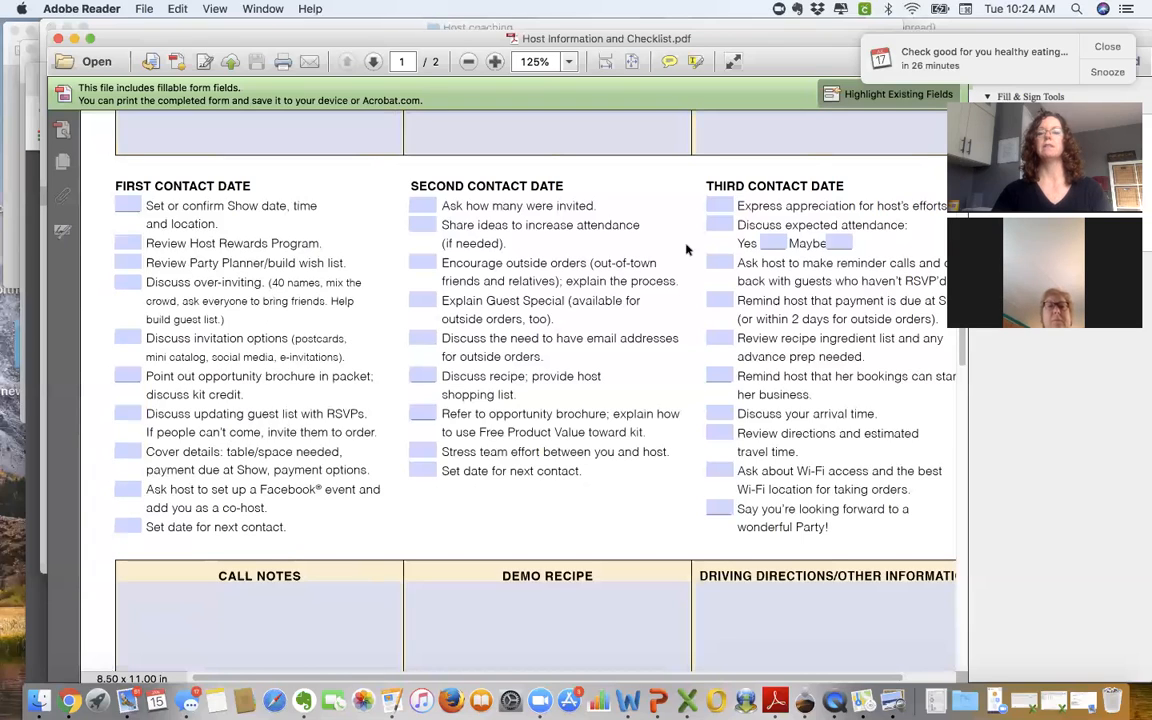
{"action": "mouse_move", "coordinate": [822, 516]}
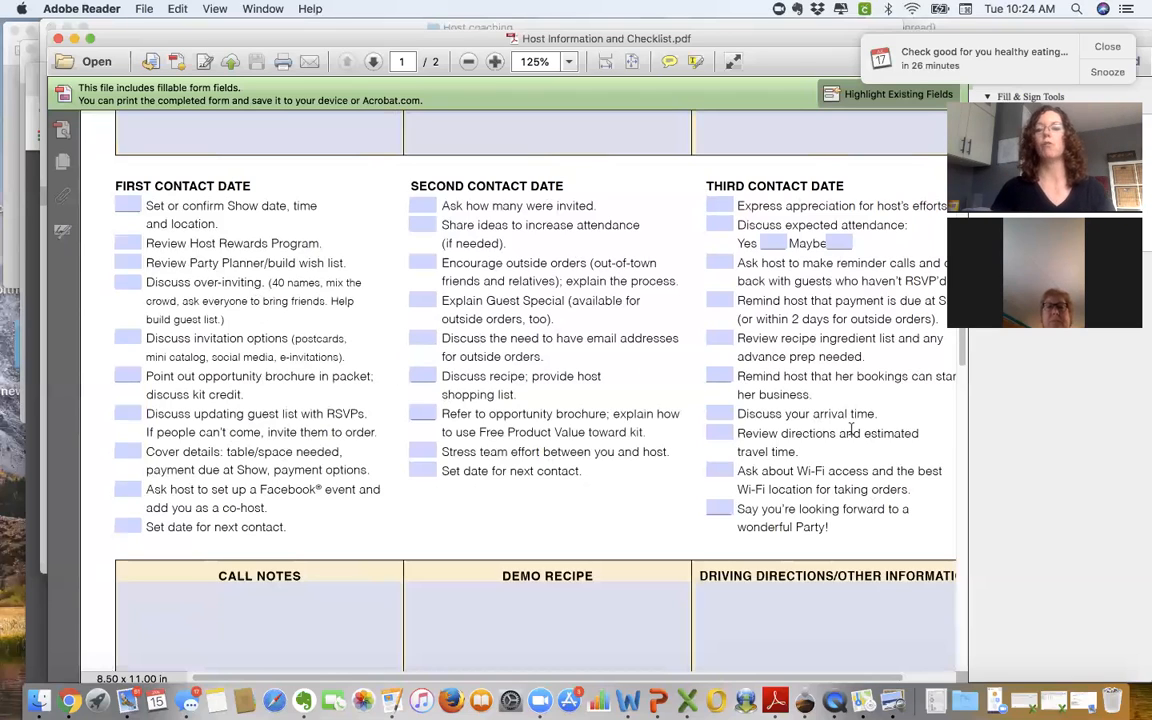
{"action": "mouse_move", "coordinate": [724, 348]}
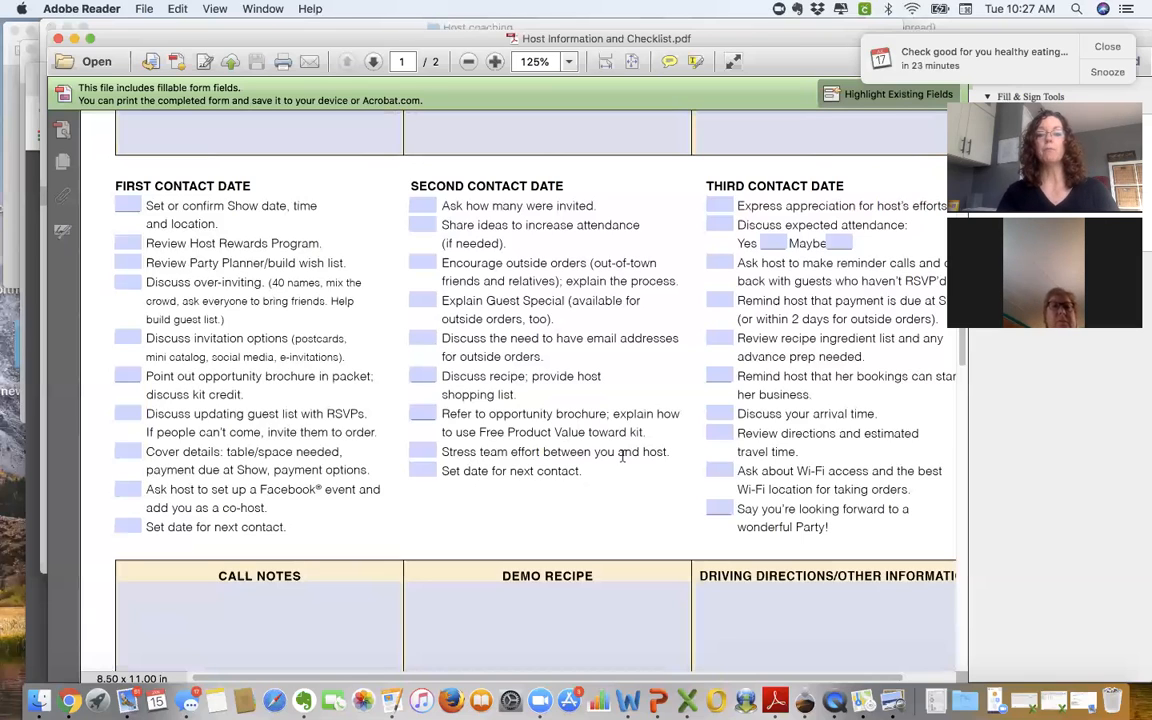
{"action": "mouse_move", "coordinate": [600, 476]}
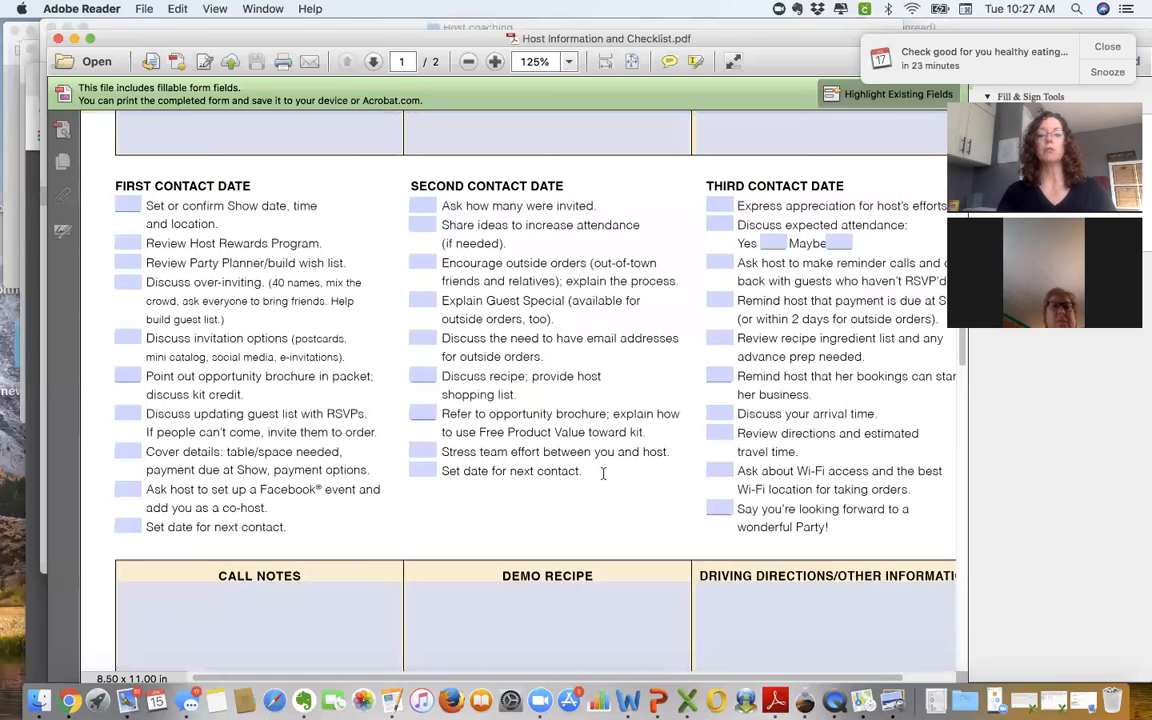
{"action": "mouse_move", "coordinate": [640, 460]}
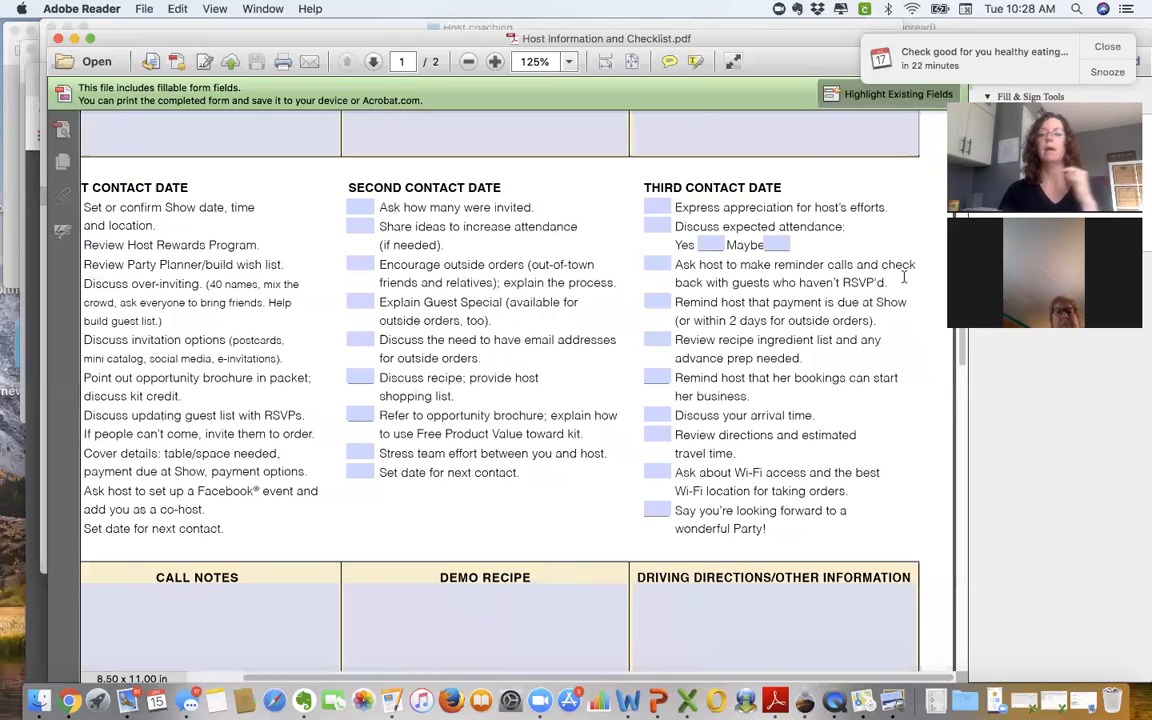
{"action": "mouse_move", "coordinate": [848, 320]}
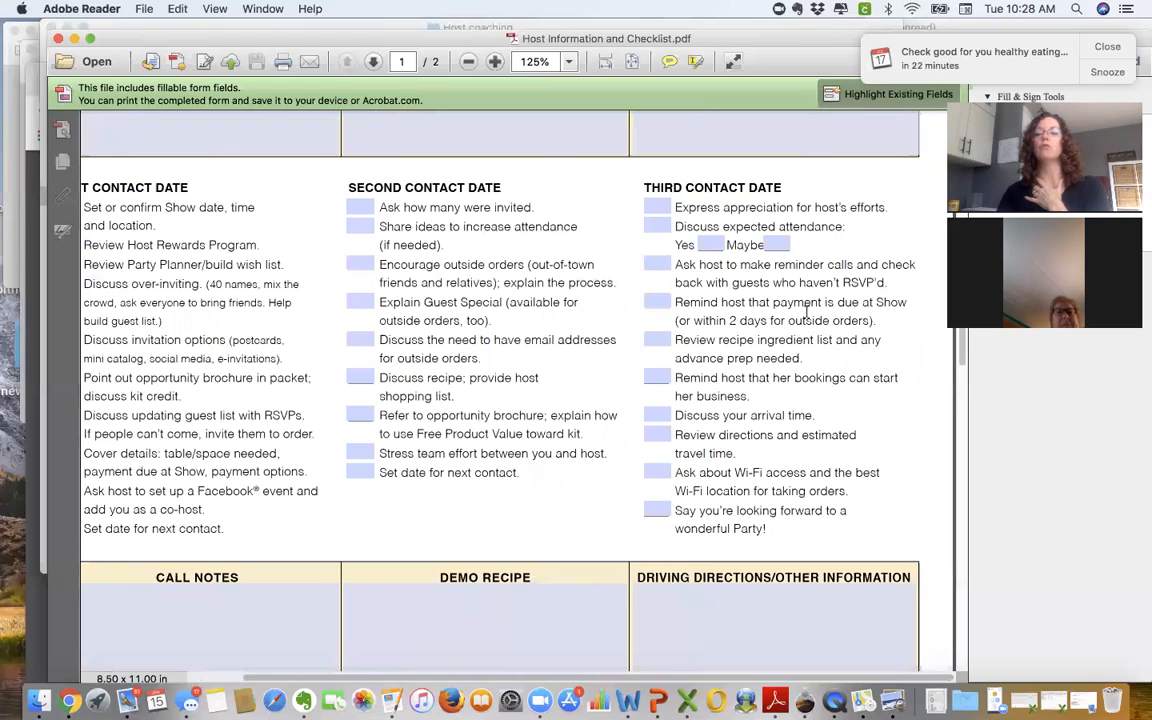
{"action": "mouse_move", "coordinate": [896, 312]}
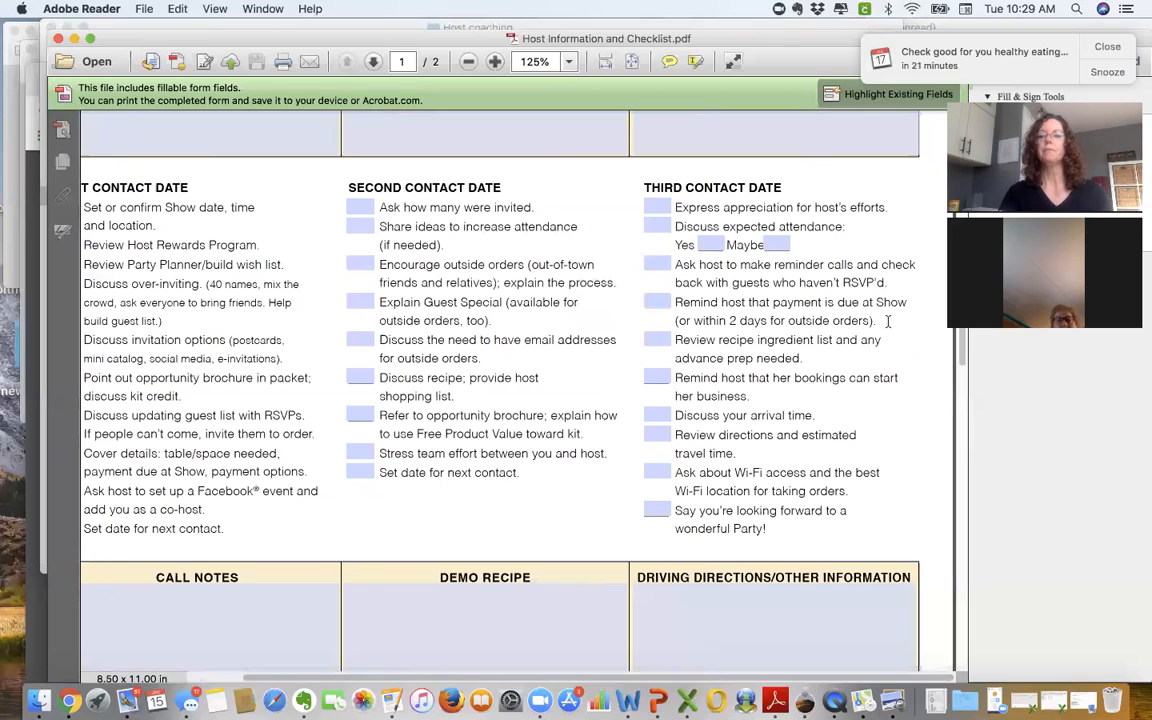
{"action": "mouse_move", "coordinate": [772, 384]}
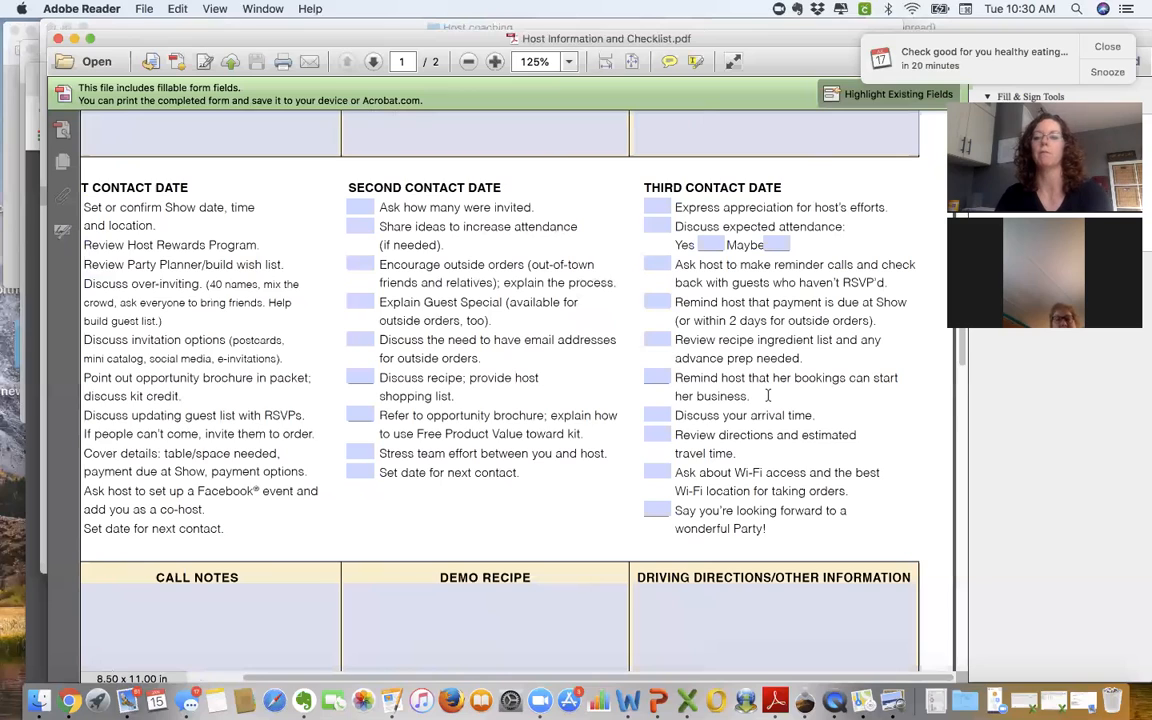
{"action": "mouse_move", "coordinate": [708, 418]}
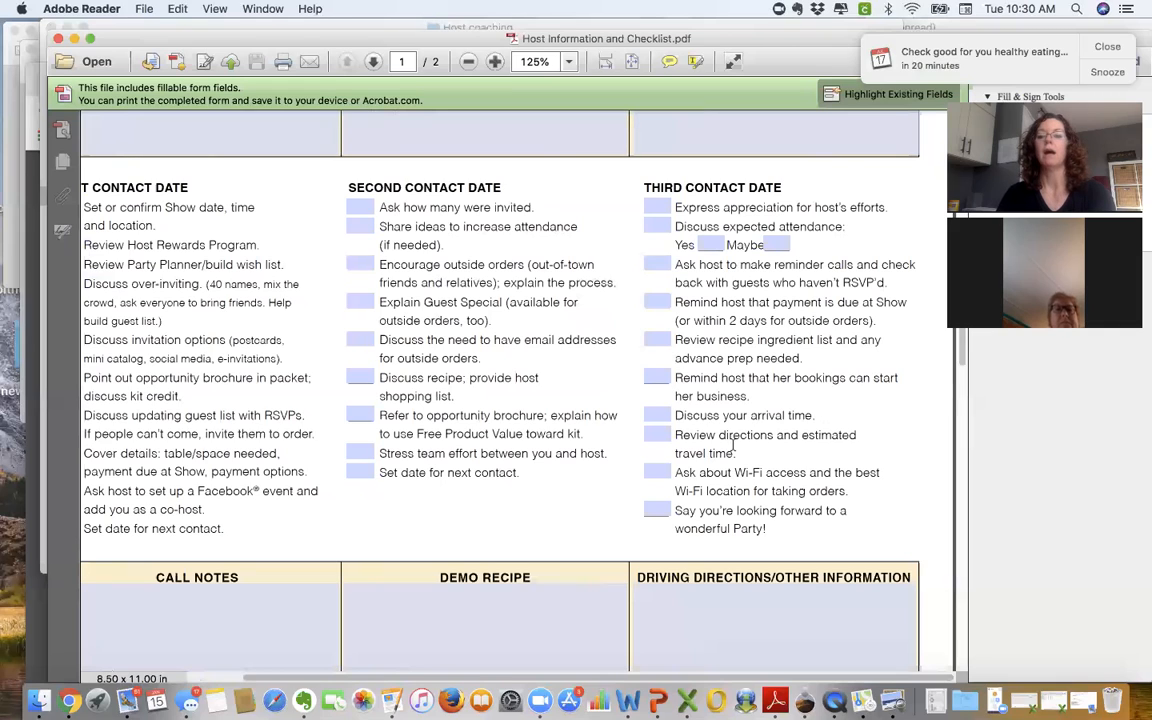
{"action": "mouse_move", "coordinate": [792, 448]}
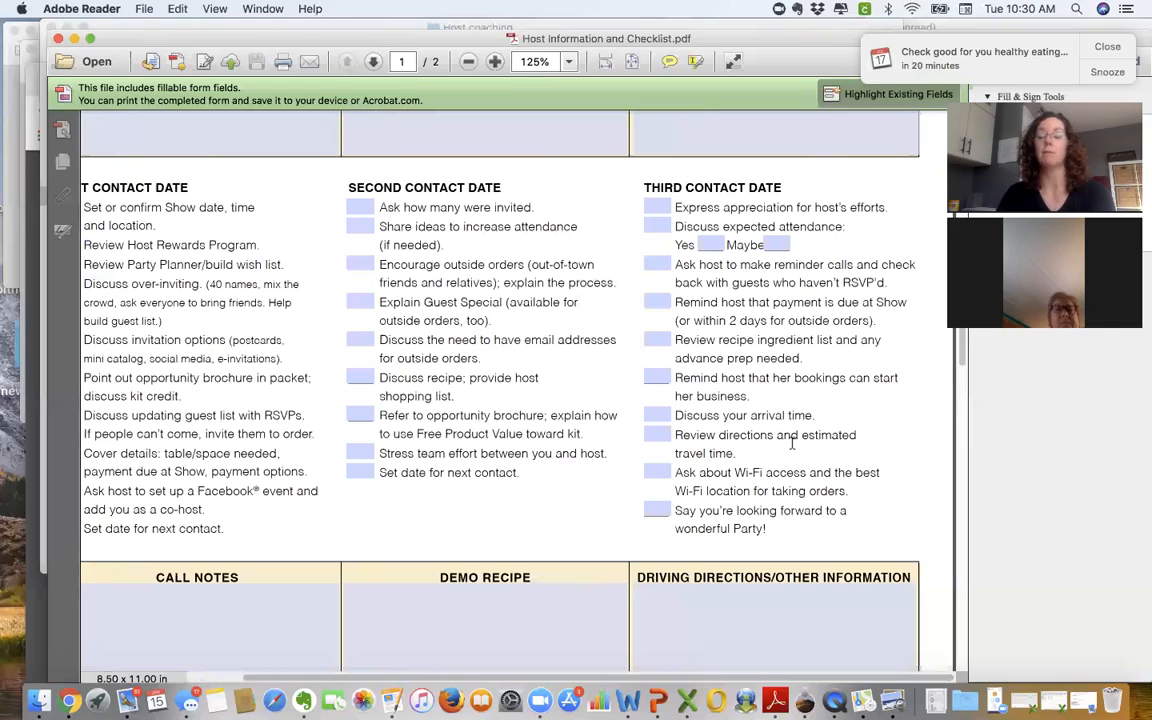
{"action": "mouse_move", "coordinate": [760, 452]}
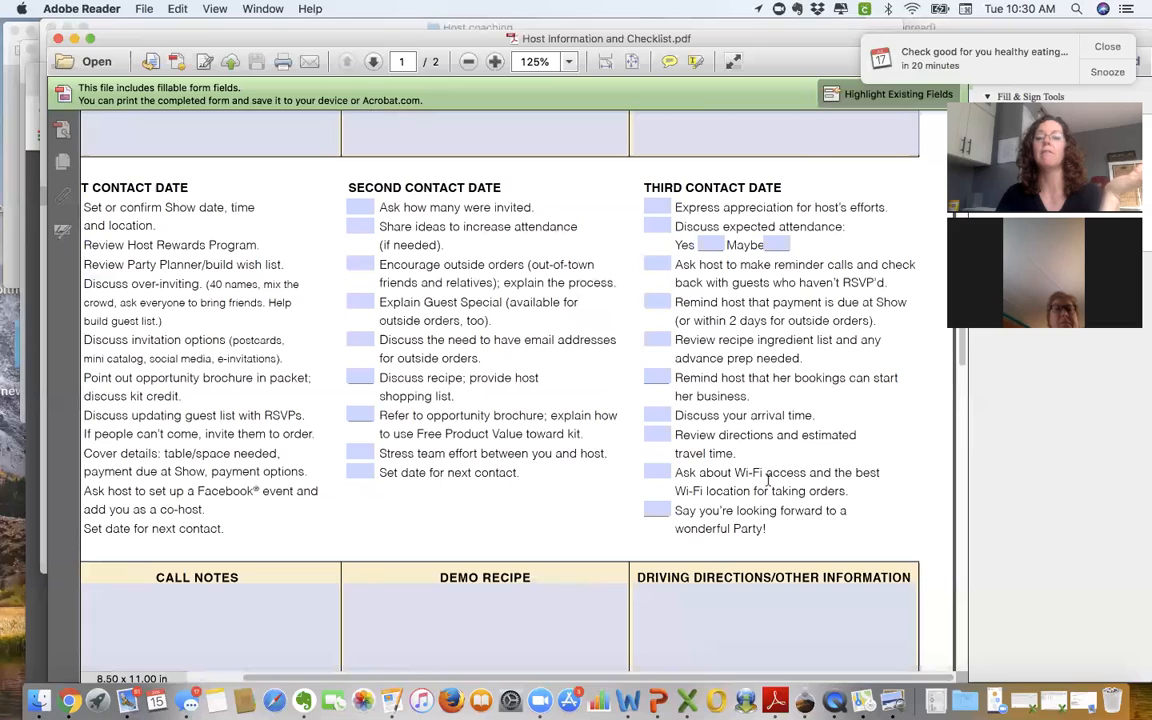
{"action": "mouse_move", "coordinate": [812, 482]}
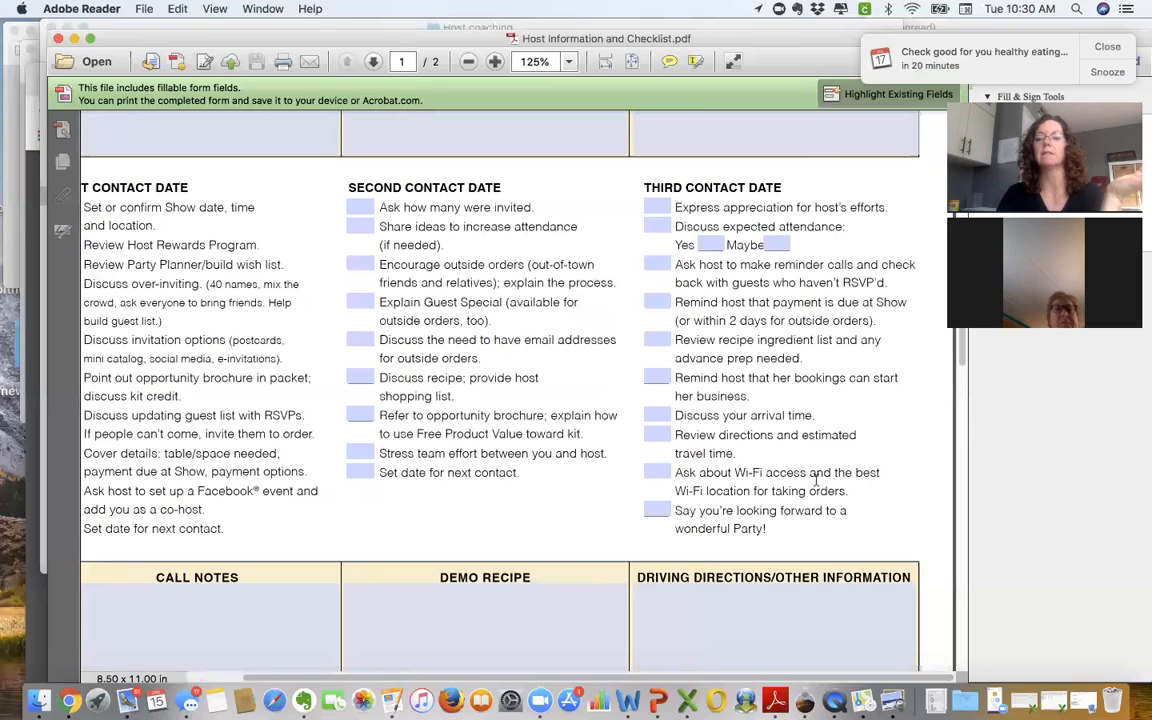